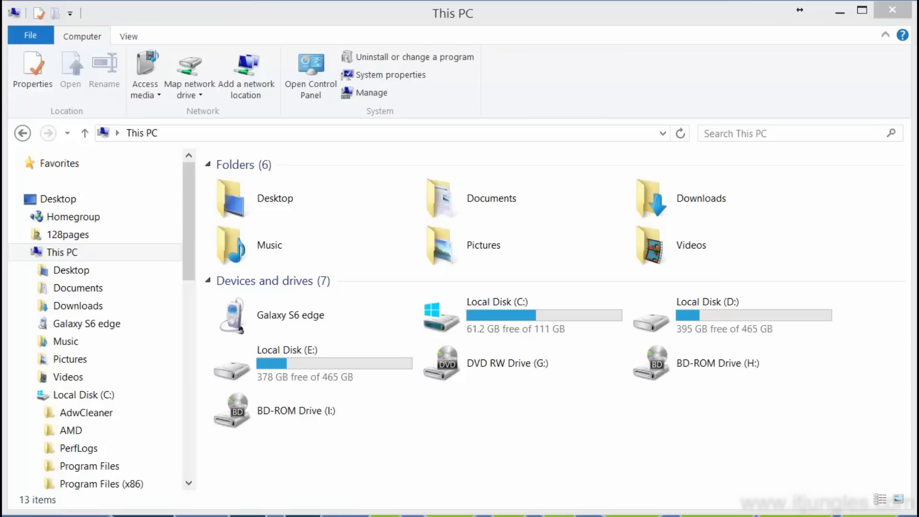
# Open the Galaxy S6 edge phone's internal storage listing its folders such as DCIM, Music and Samsung.
pyautogui.click(290, 315)
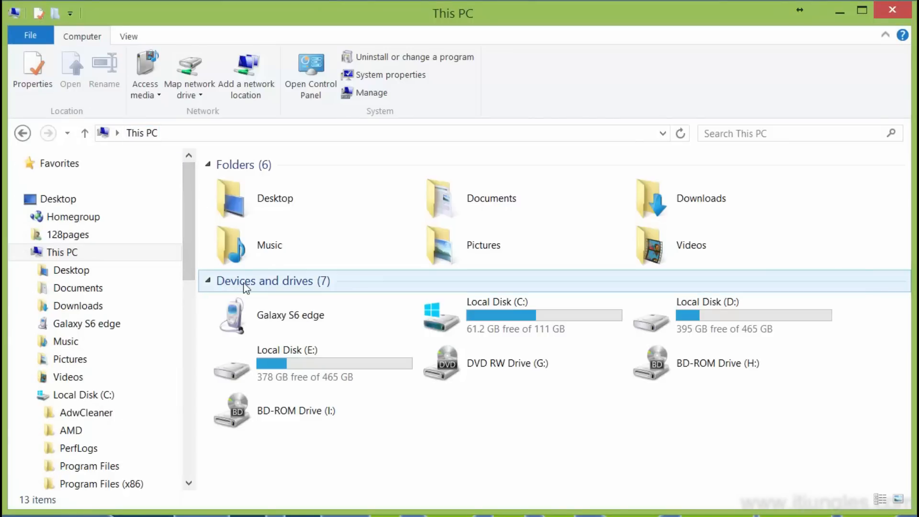
pyautogui.click(289, 315)
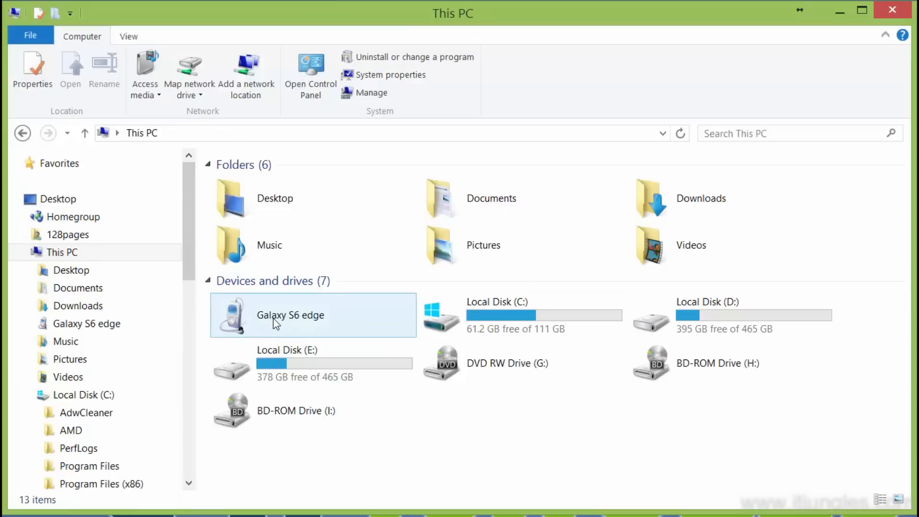
pyautogui.click(289, 315)
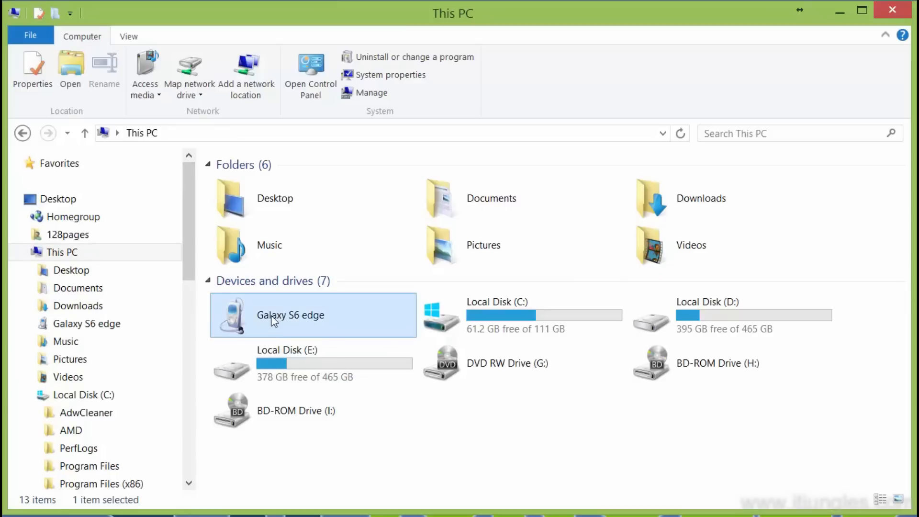
pyautogui.doubleClick(289, 315)
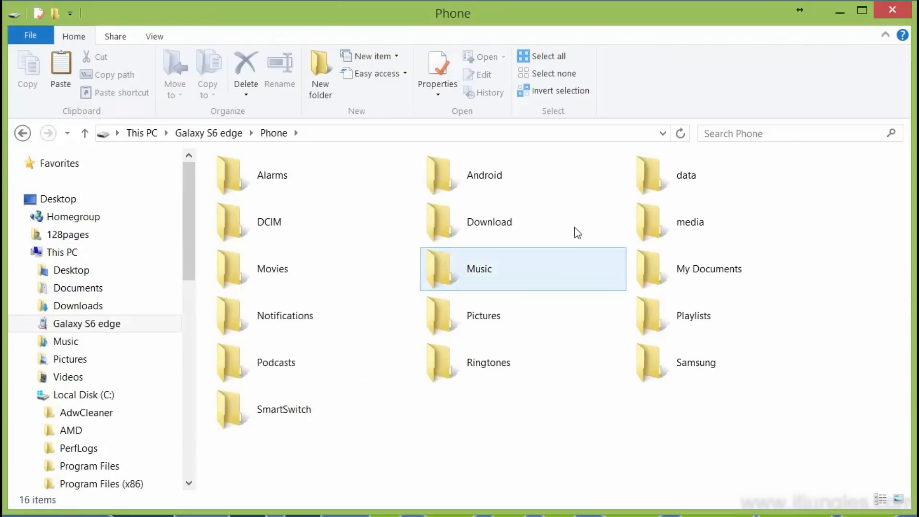
pyautogui.moveTo(569, 261)
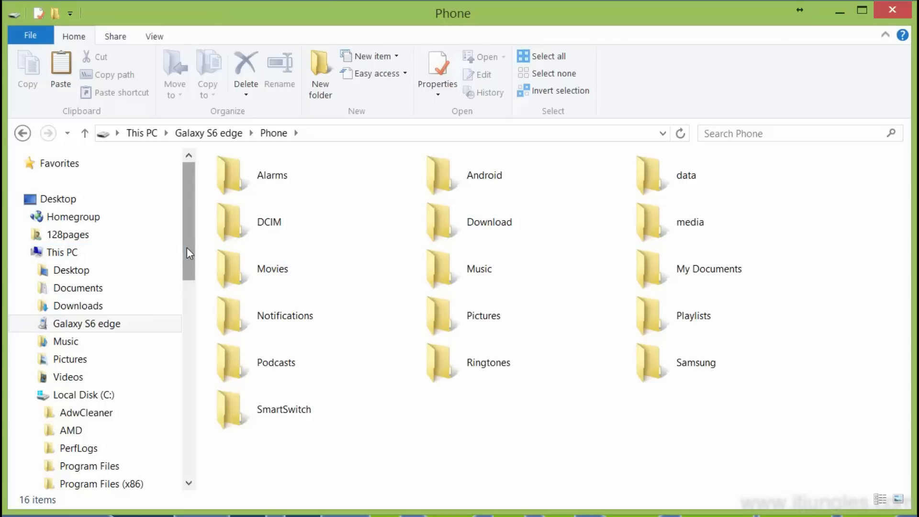
pyautogui.scroll(-3)
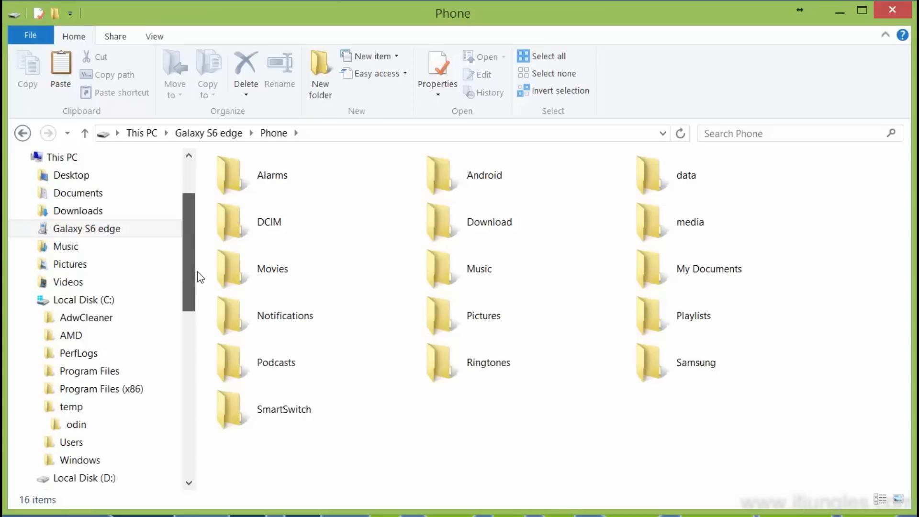
pyautogui.moveTo(202, 290)
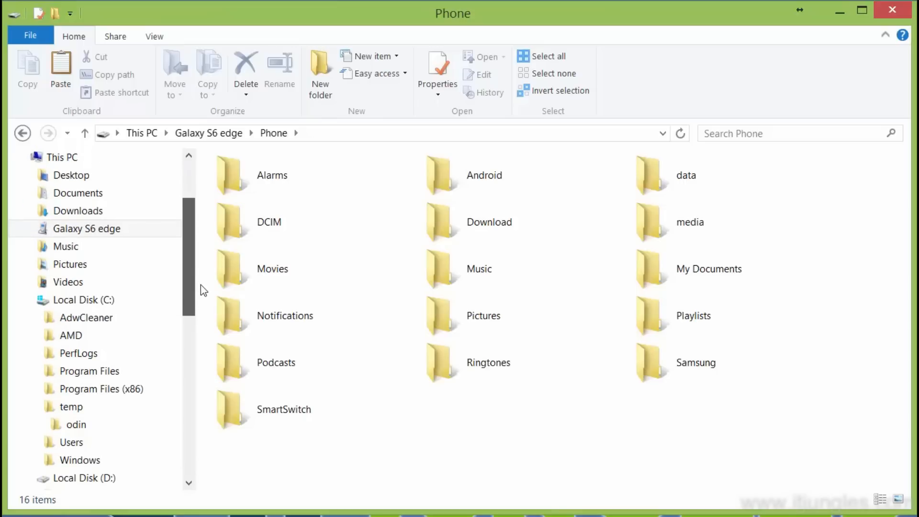
pyautogui.scroll(-3)
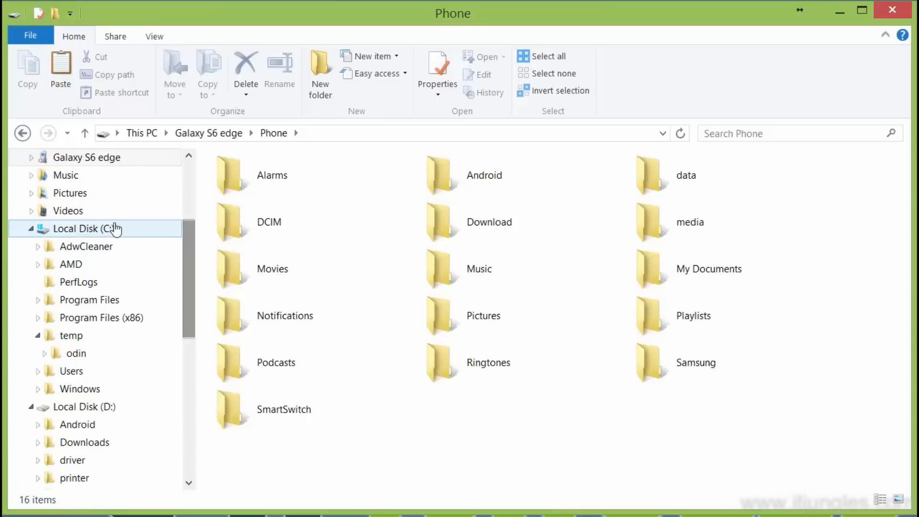
# Copy the error message video, wallpaper image, MP3 and PDF from C:\temp and return to This PC.
pyautogui.click(70, 335)
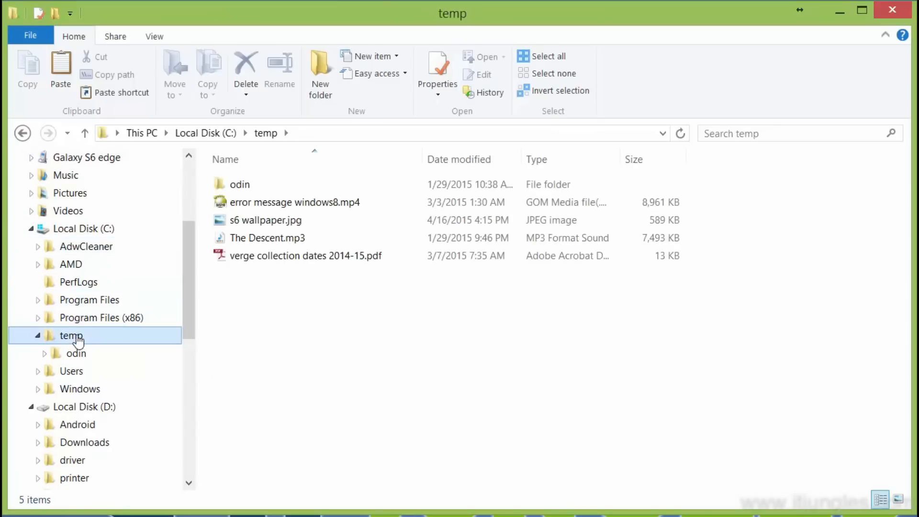
pyautogui.click(265, 220)
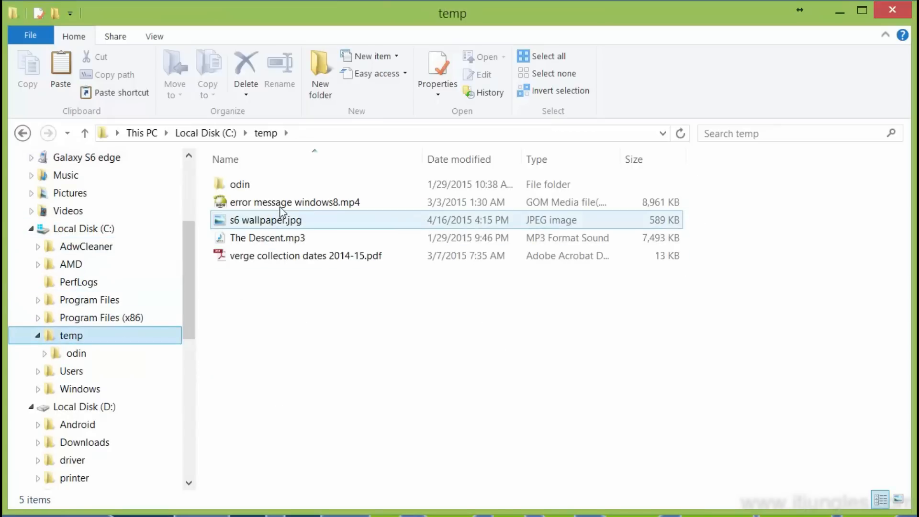
pyautogui.click(294, 203)
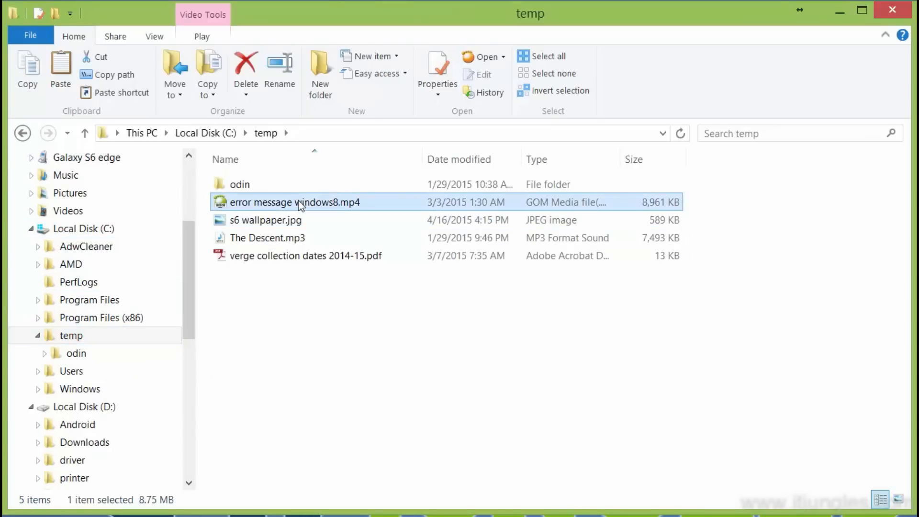
pyautogui.click(267, 237)
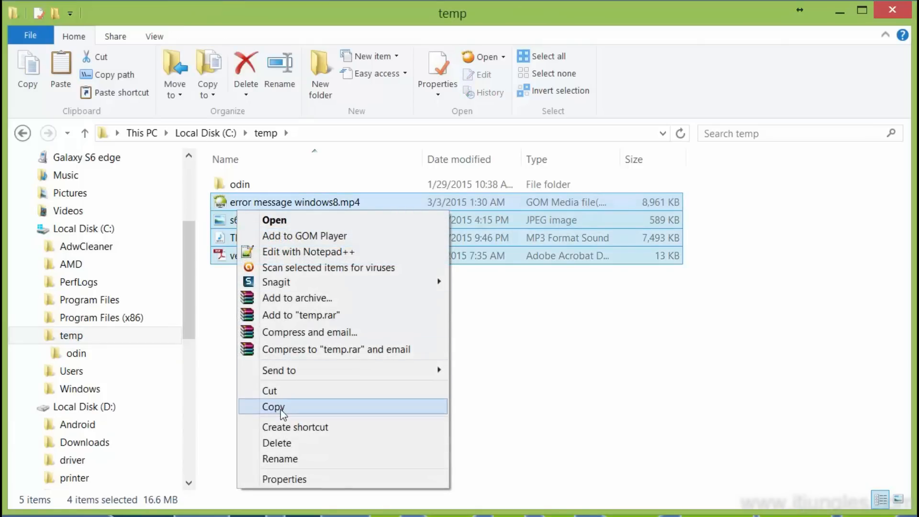
pyautogui.click(273, 406)
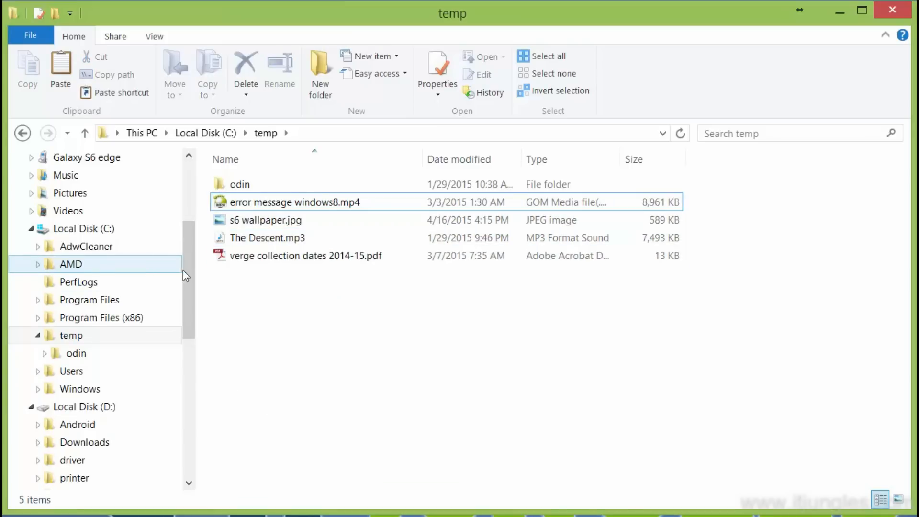
pyautogui.scroll(-3)
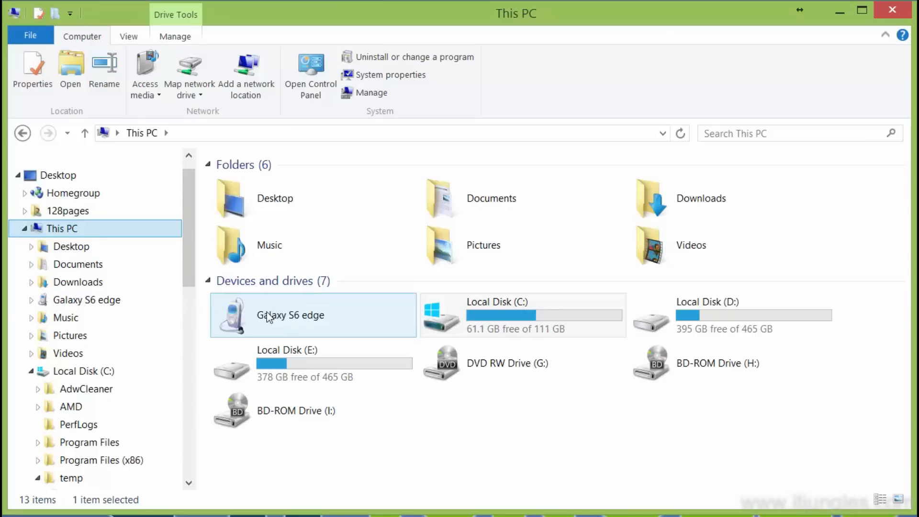
# Navigate into the phone's Download folder listing six MP3 songs and s6.xlsx, clearing any selection.
pyautogui.doubleClick(289, 315)
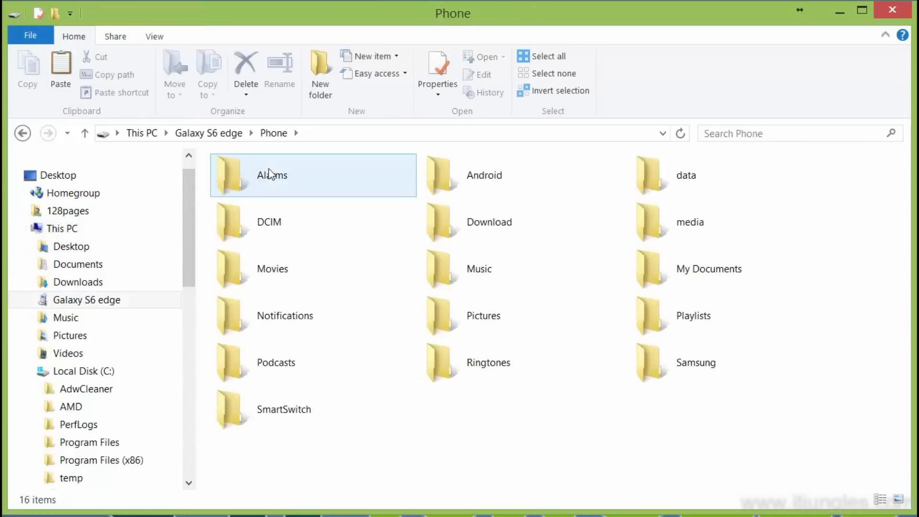
pyautogui.click(276, 362)
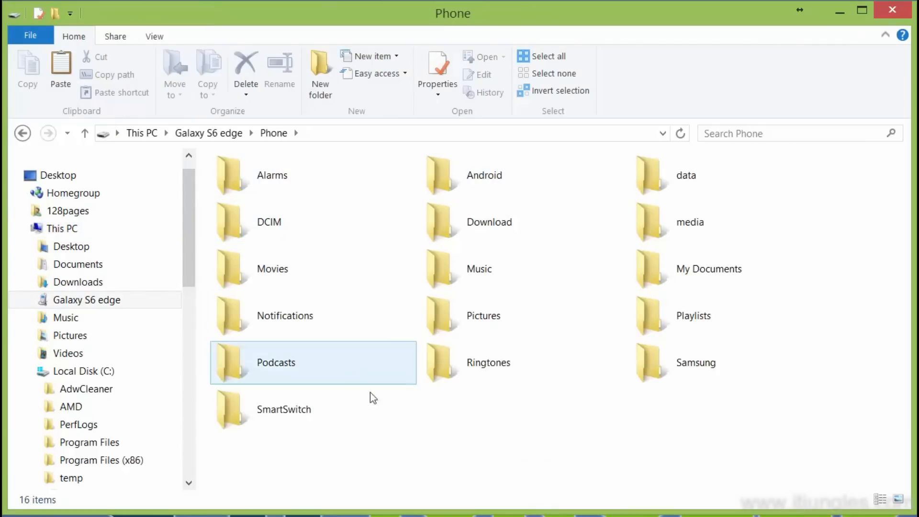
pyautogui.click(627, 418)
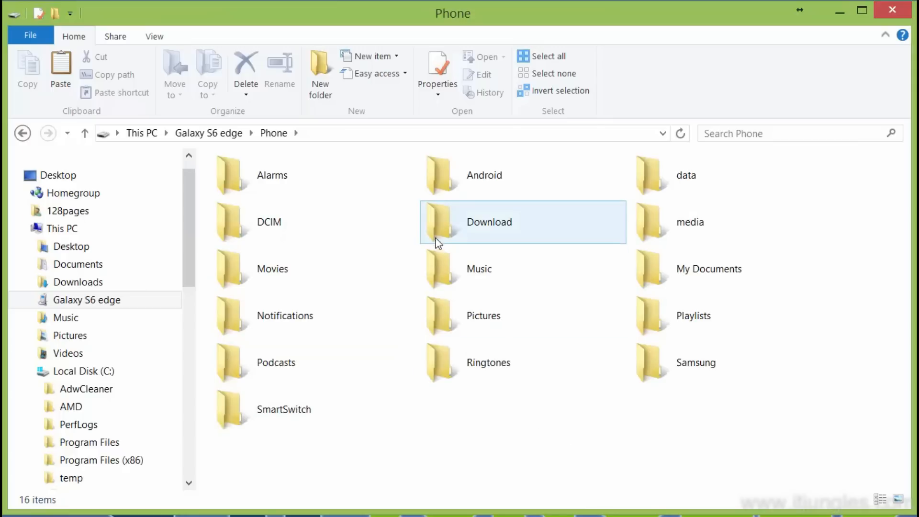
pyautogui.doubleClick(489, 222)
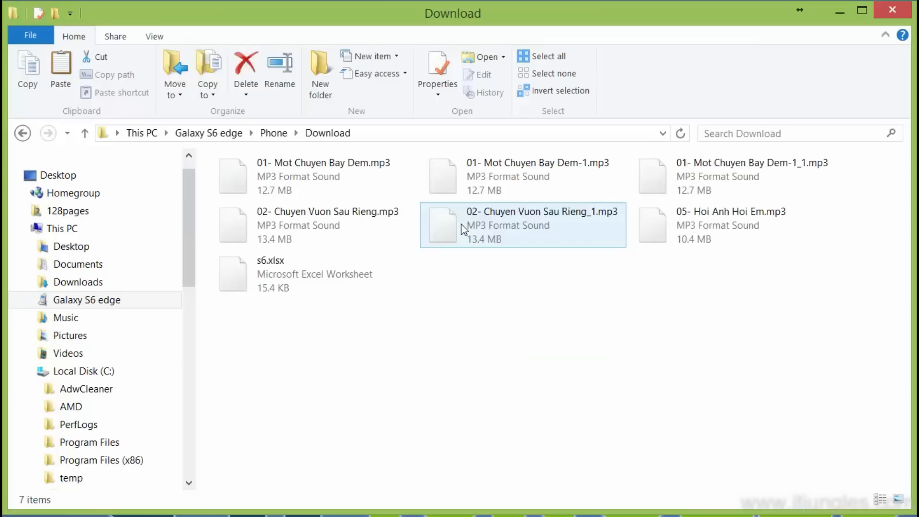
pyautogui.click(448, 325)
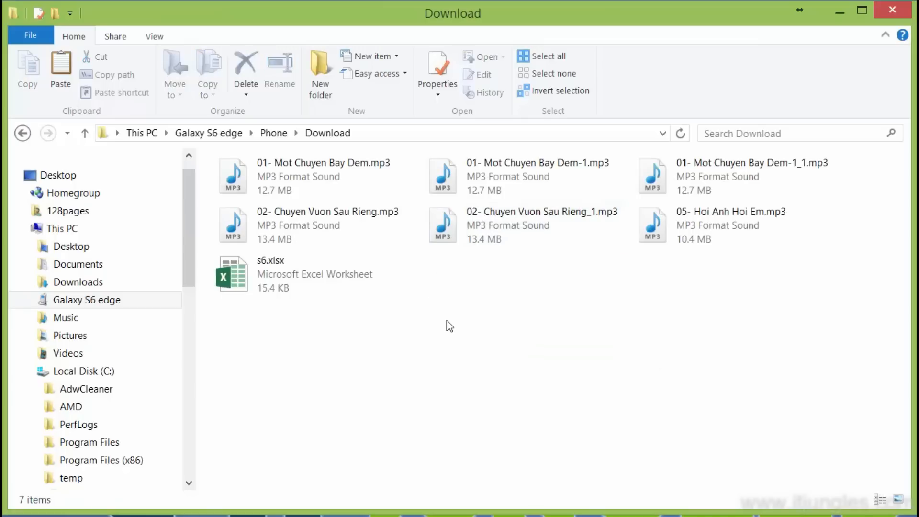
# Paste the four copied files into the phone's Download folder, choosing 'No, just copy' for the video.
pyautogui.rightClick(447, 326)
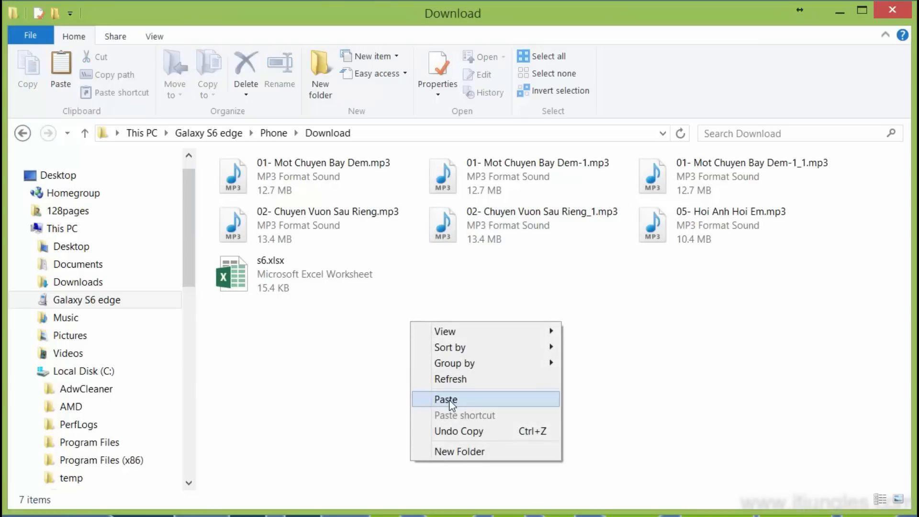
pyautogui.click(445, 399)
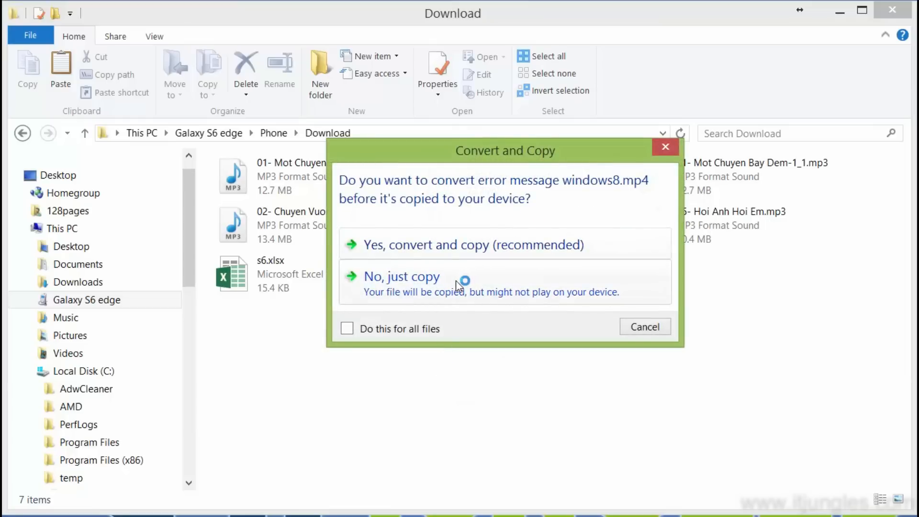
pyautogui.click(401, 276)
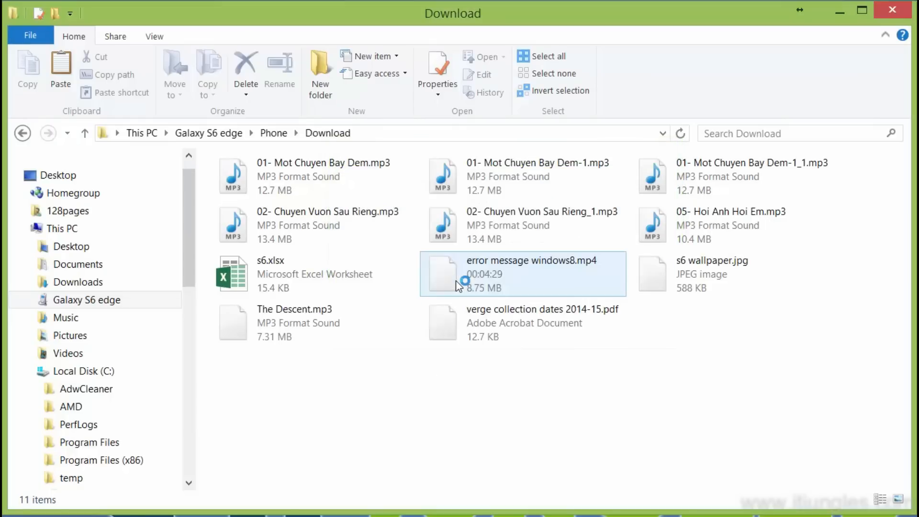
pyautogui.click(294, 323)
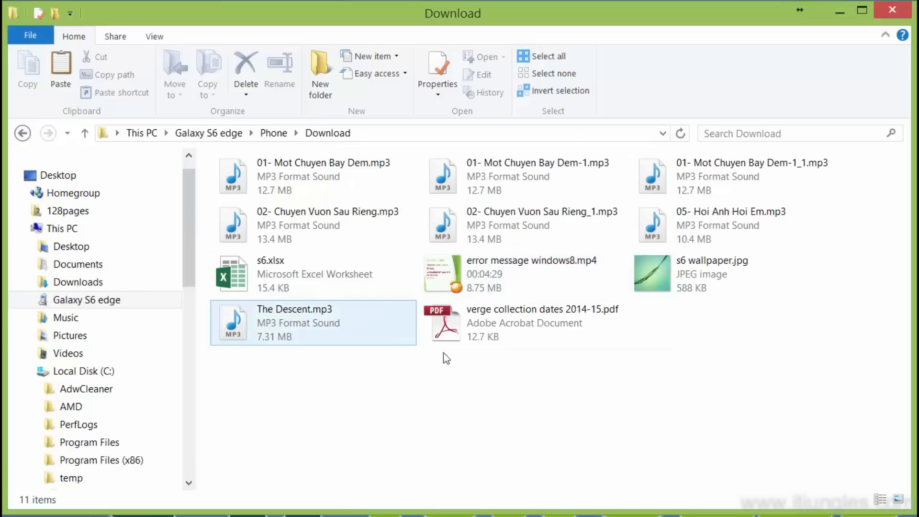
pyautogui.click(713, 273)
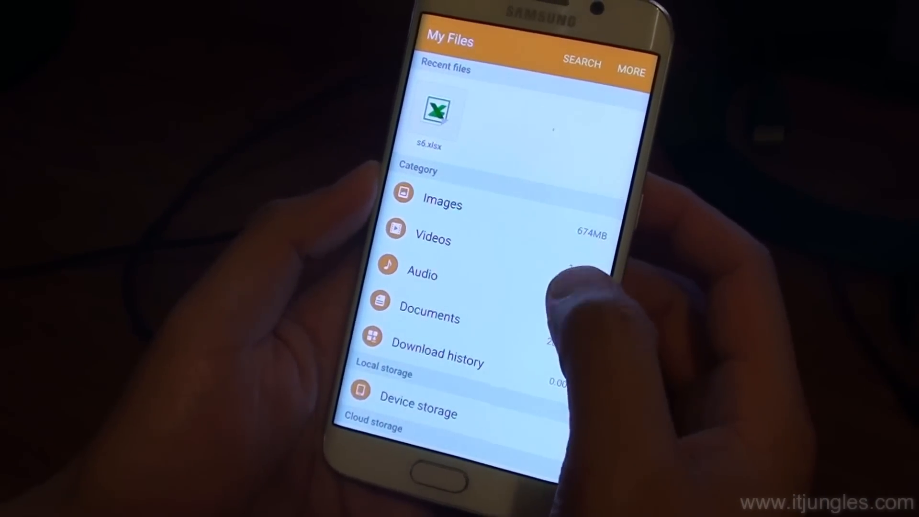
# In My Files on the phone, go to Device storage under Local storage.
pyautogui.scroll(3)
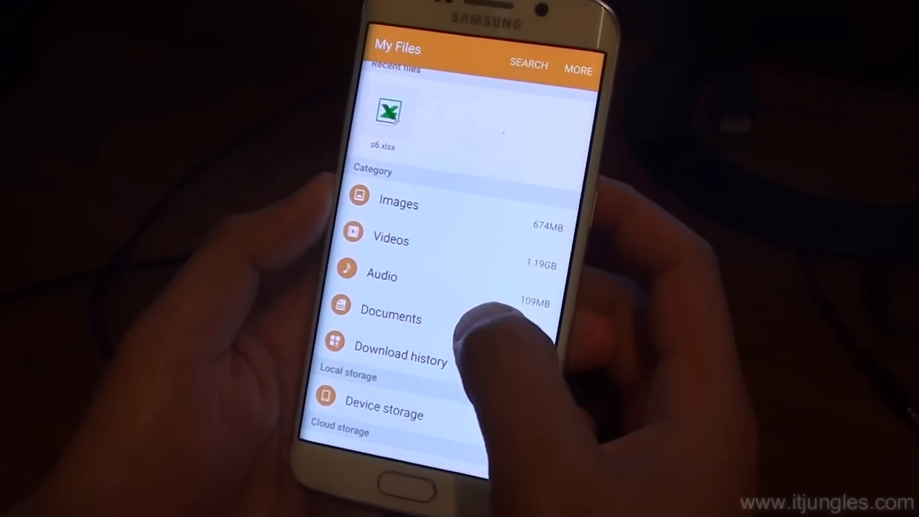
pyautogui.scroll(3)
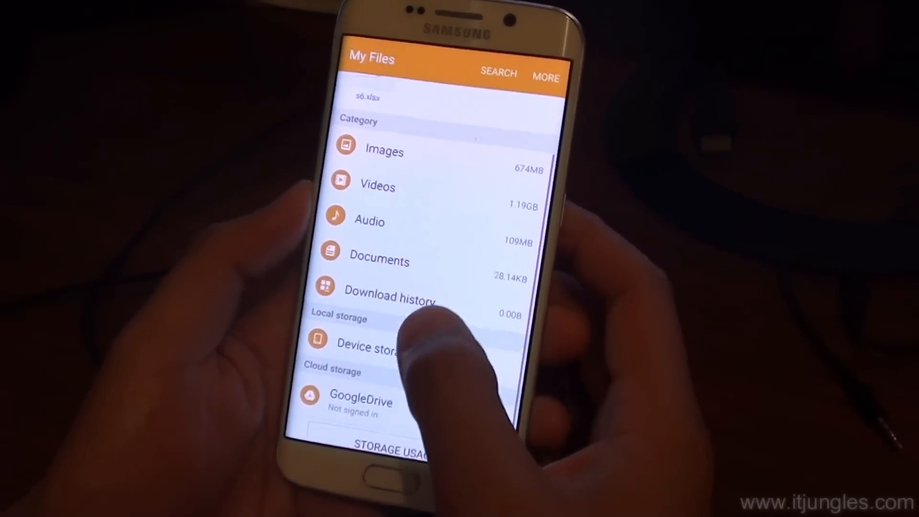
pyautogui.click(371, 346)
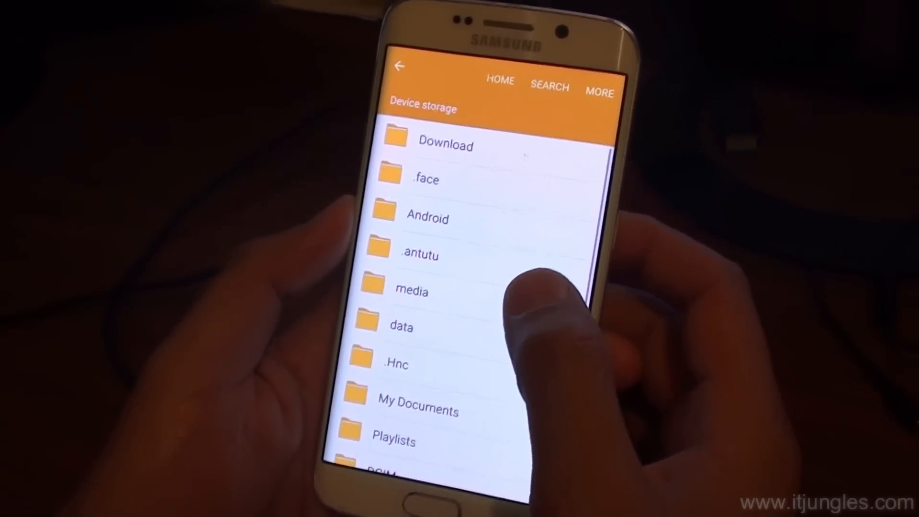
# From the phone's Download folder, play the copied MP3 in a music app and the error message video in Video Player.
pyautogui.click(445, 145)
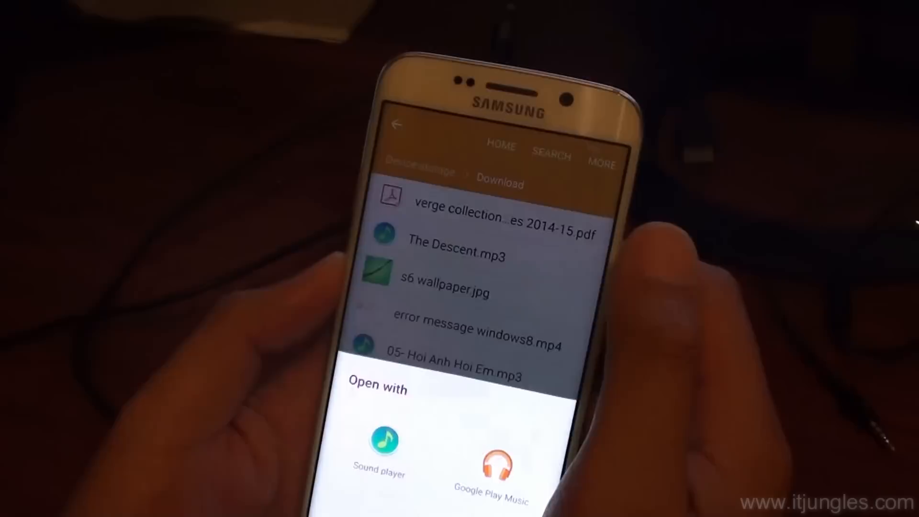
pyautogui.click(379, 445)
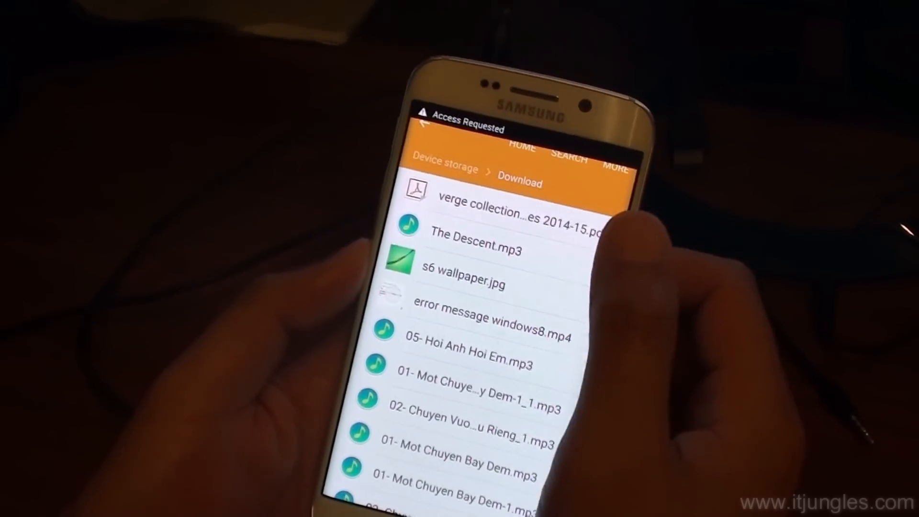
pyautogui.click(505, 203)
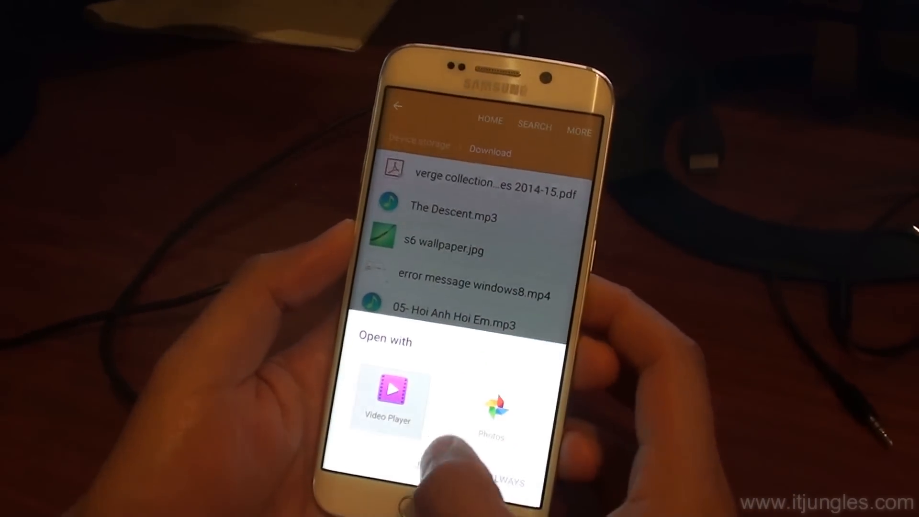
pyautogui.click(386, 393)
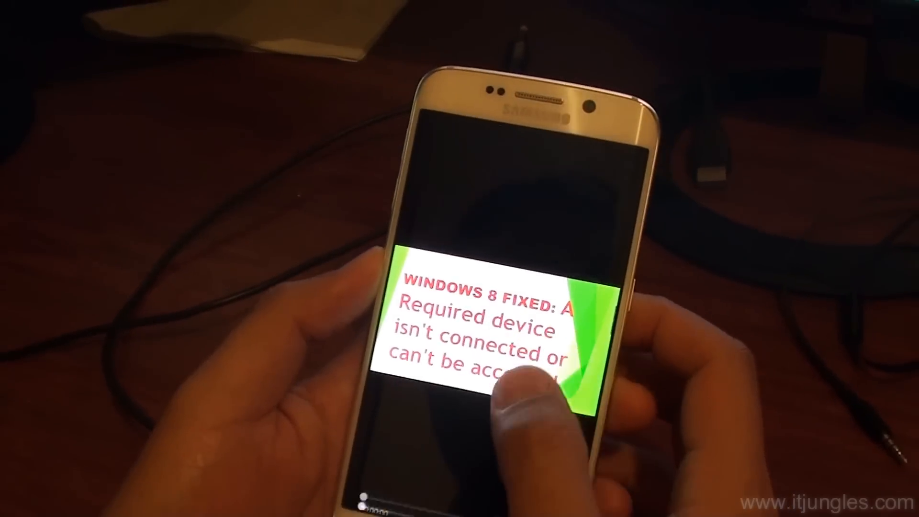